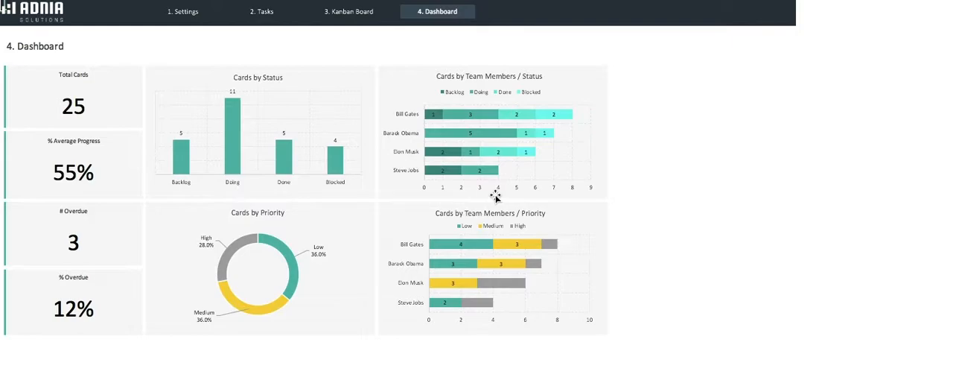
mouse_move(182, 12)
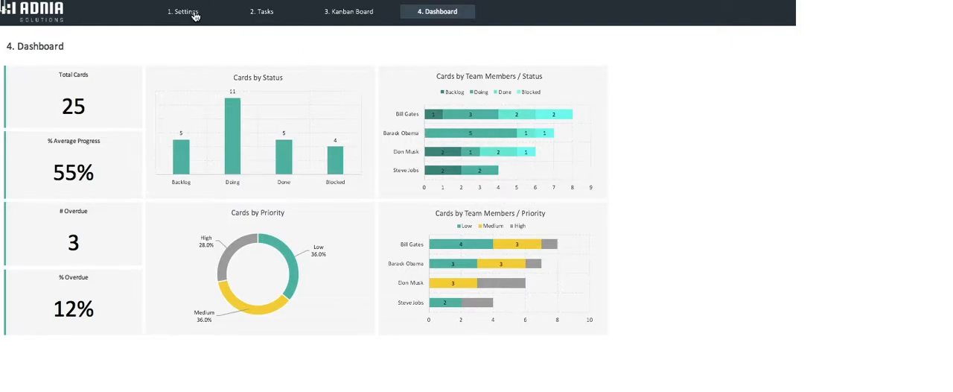
Add Mark Zuckerberg as a fifth team member on the Settings sheet.
click(185, 12)
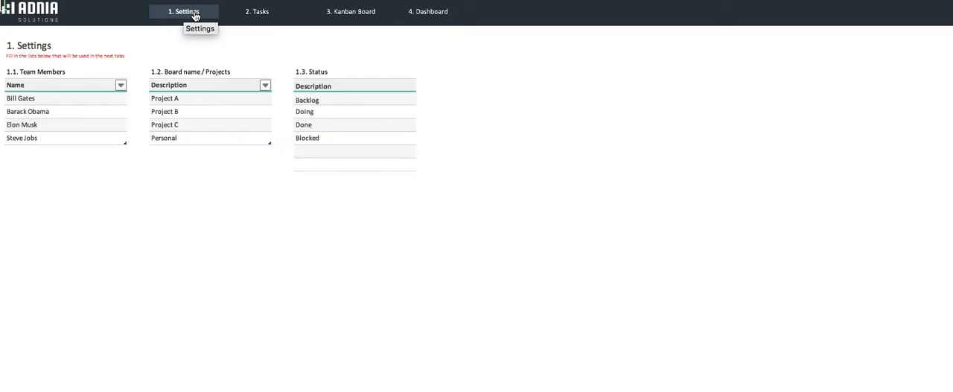
mouse_move(92, 158)
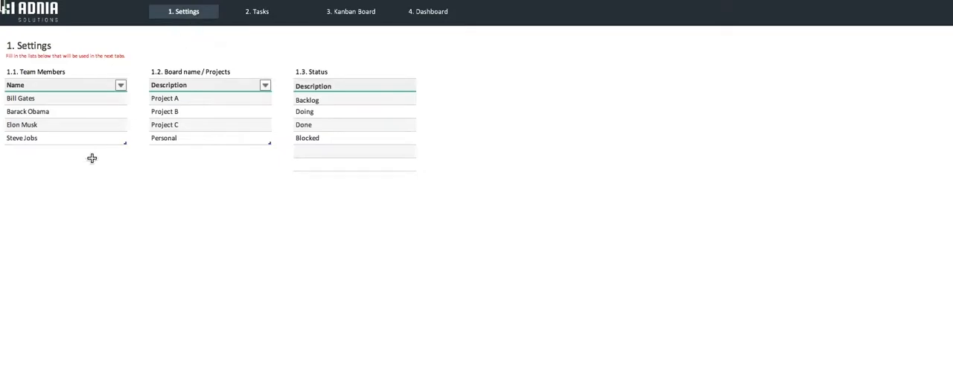
text(Mark Zucker)
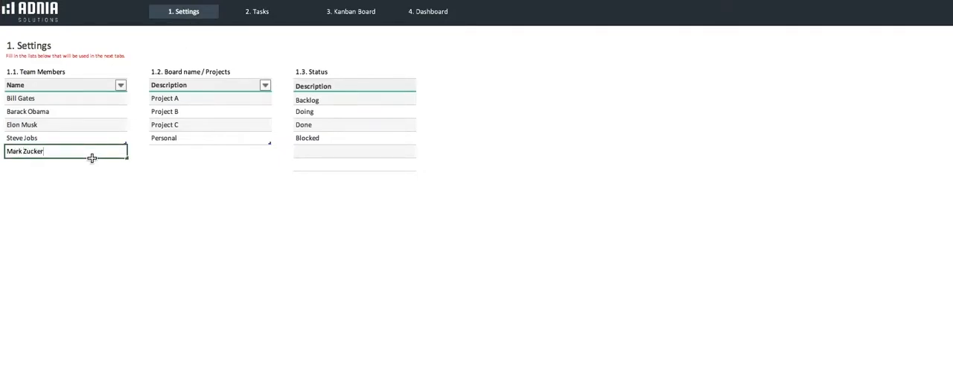
text(berg)
click(210, 150)
text(D)
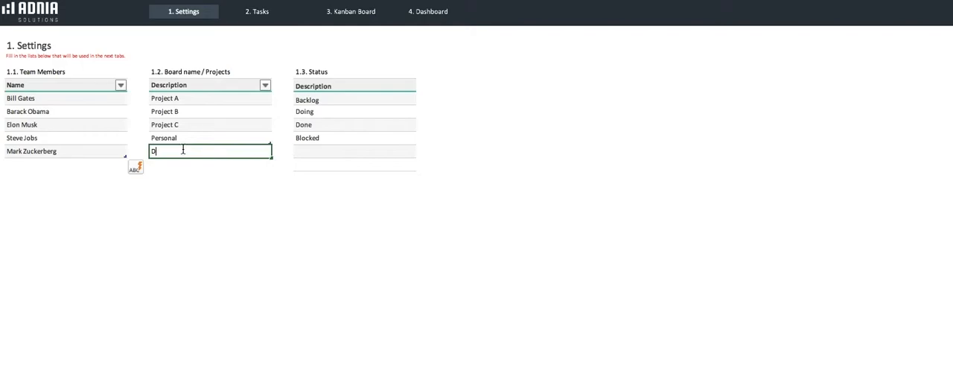
Add Demo Project to the projects list and Waiting For Approval to the status list.
text(emo Project)
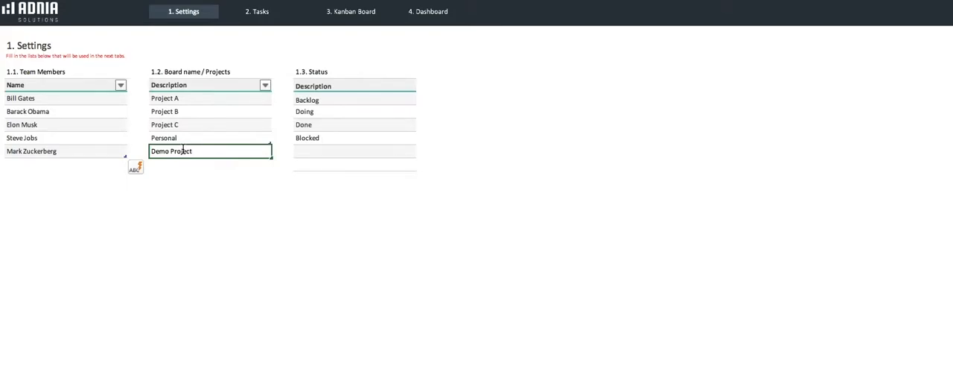
click(354, 152)
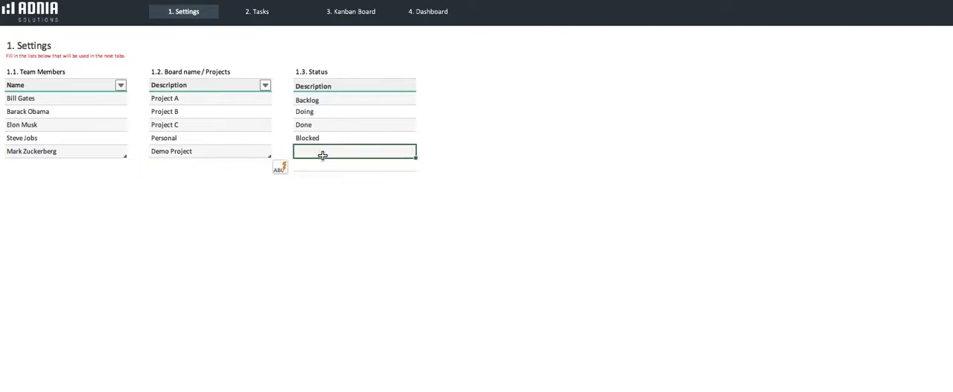
text(Waiting For Approv)
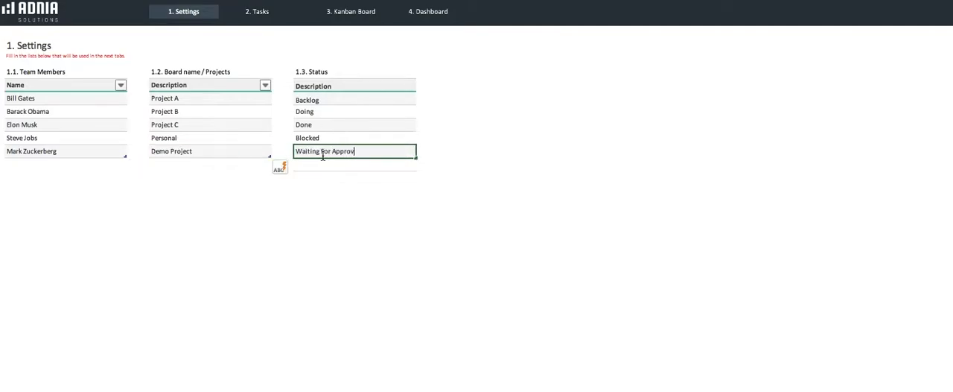
key(enter)
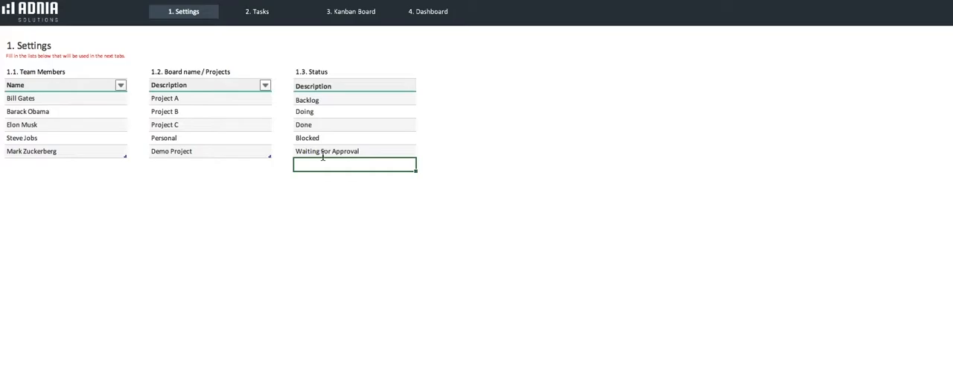
Switch to the Tasks sheet to reach the end of the task list.
click(267, 12)
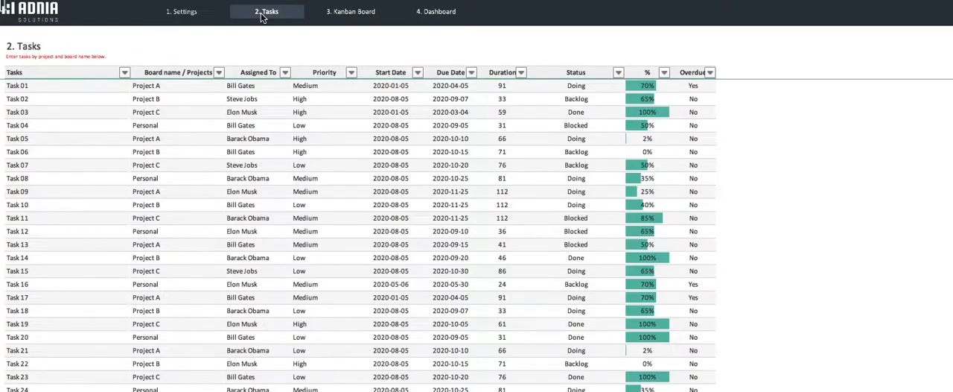
mouse_move(267, 12)
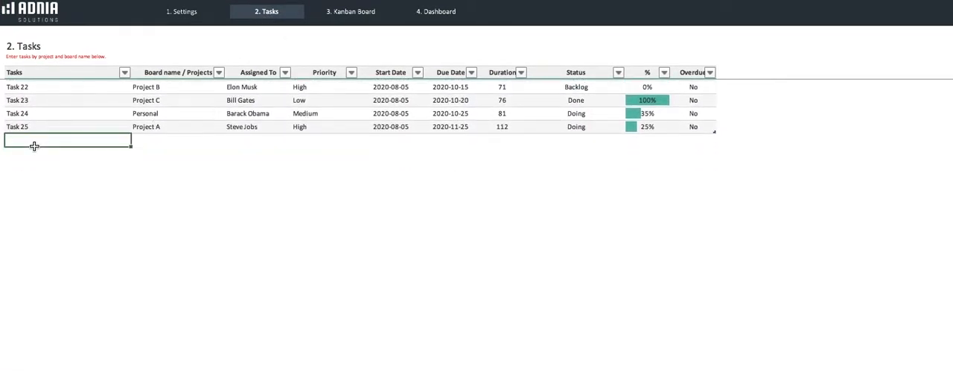
Enter Demo Task, assigned to Mark Zuckerberg with High priority.
text(Demo Task)
click(177, 140)
text(Demo Project)
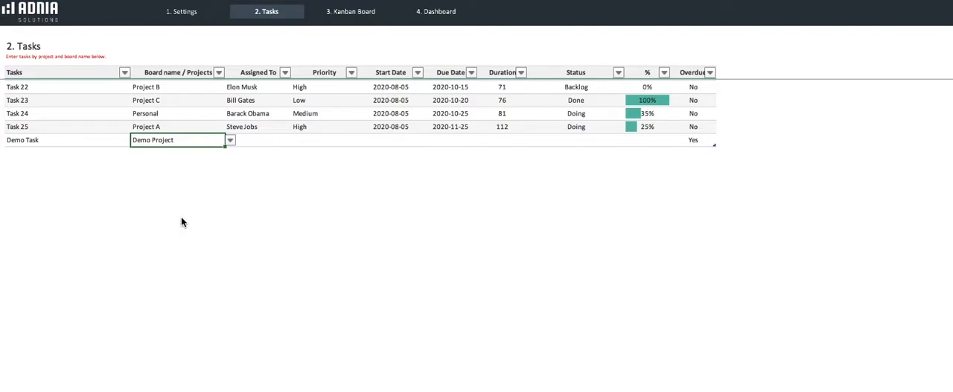
click(294, 140)
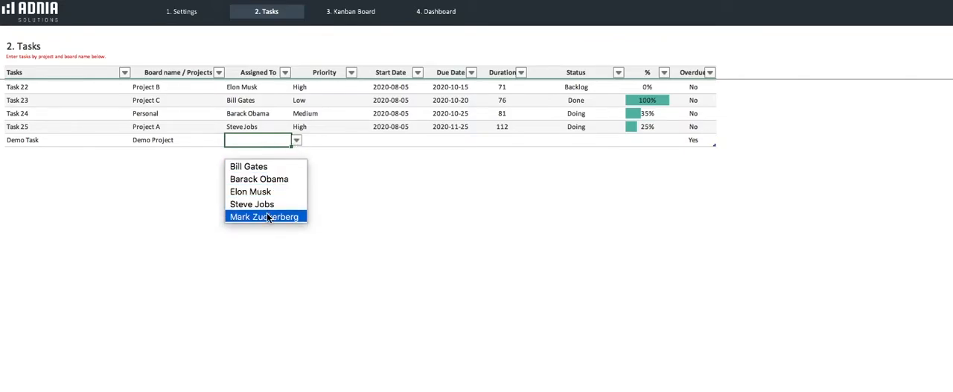
click(265, 216)
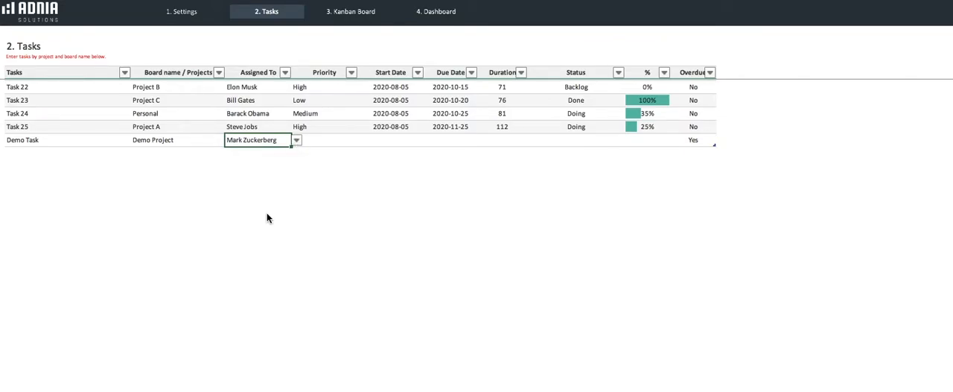
click(363, 140)
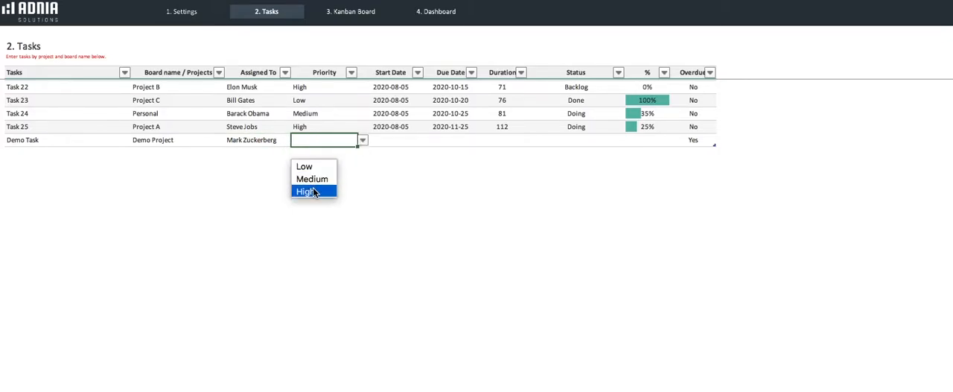
click(306, 191)
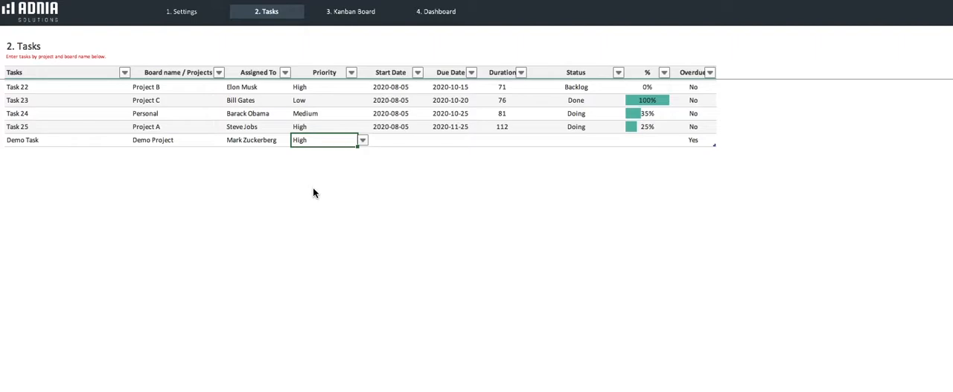
mouse_move(386, 145)
text(13/07/)
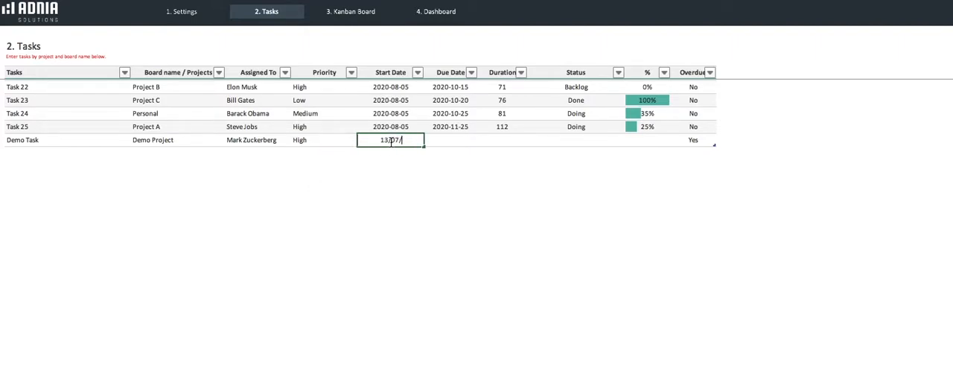
Give Demo Task dates 2020-07-13 to 15/08/2020 and status Waiting For Approval, then view the Kanban board.
text(2020-07-13)
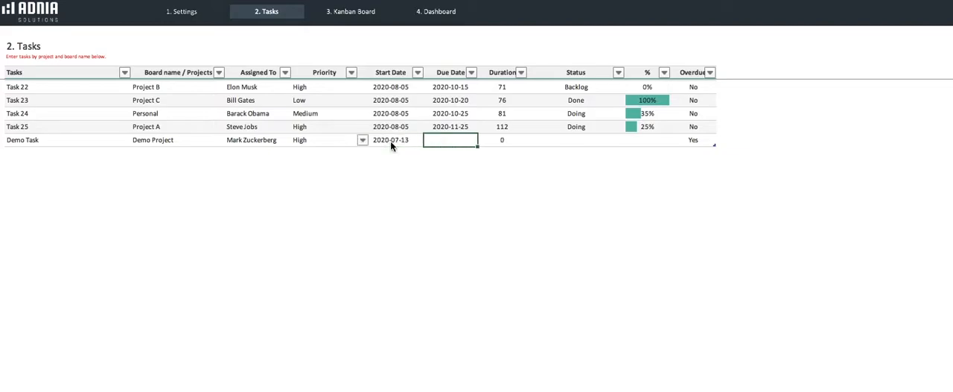
text(15/08/2)
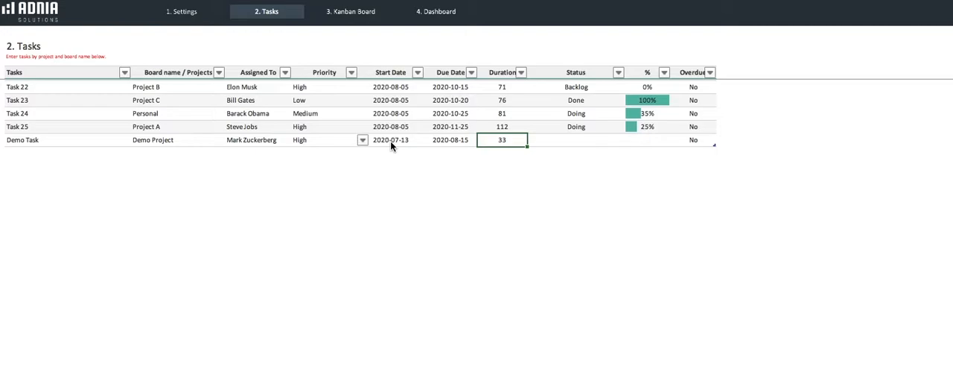
click(628, 140)
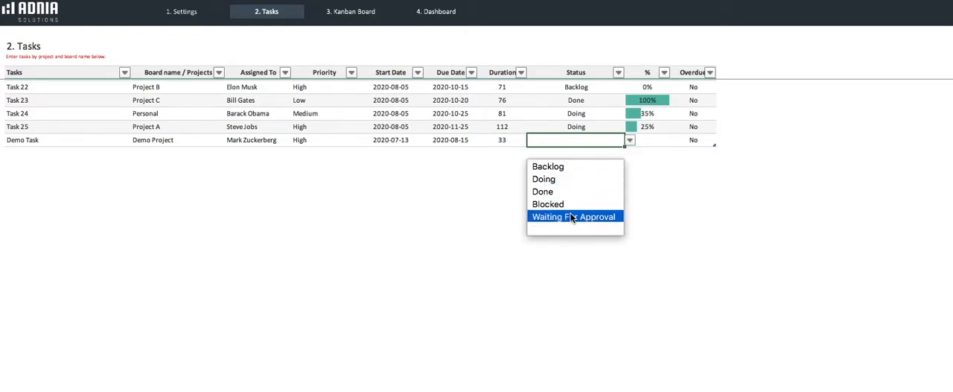
click(573, 215)
text(0)
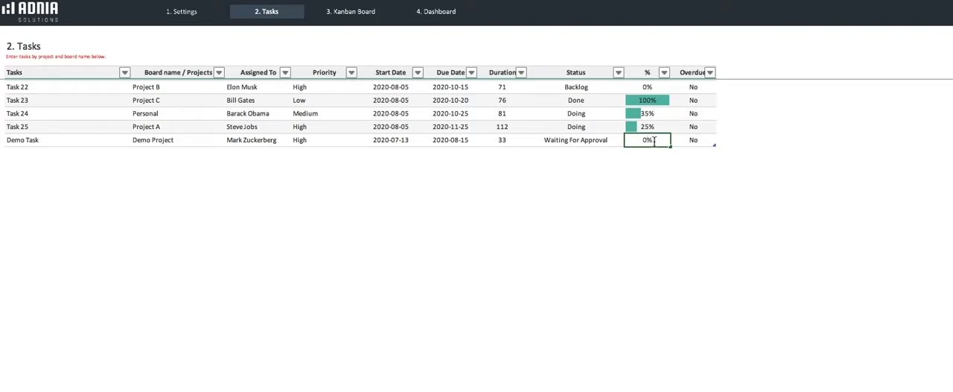
click(692, 140)
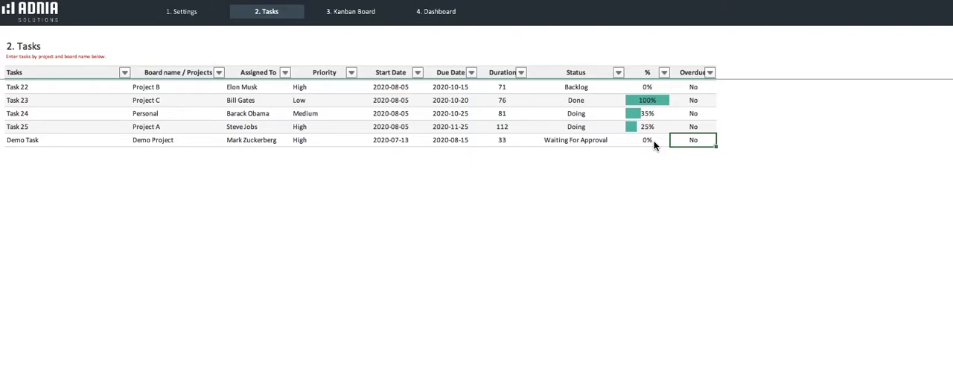
click(348, 12)
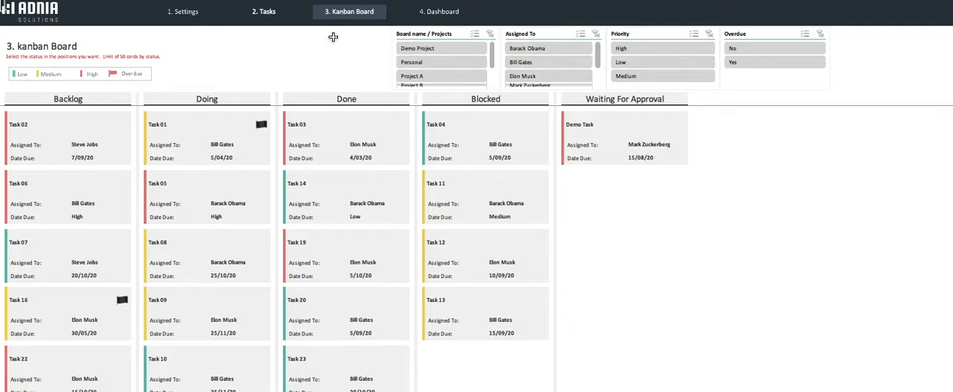
mouse_move(367, 56)
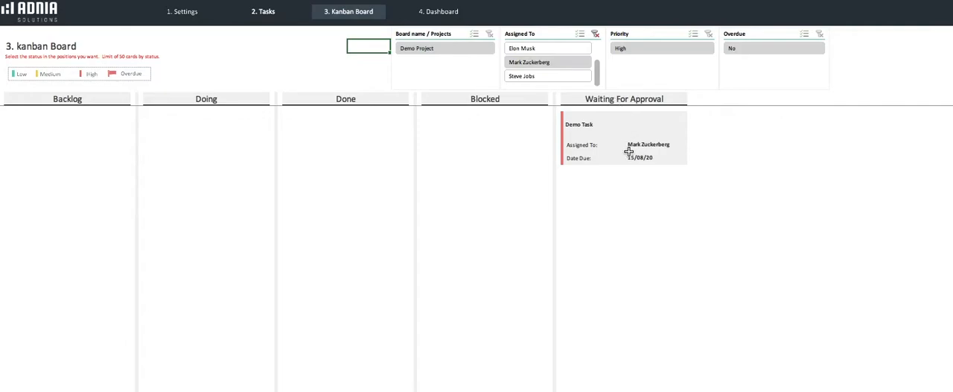
mouse_move(610, 149)
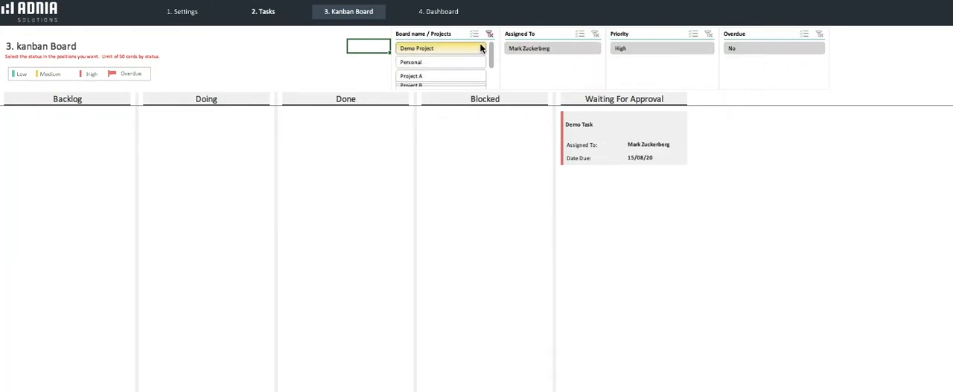
Clear the project filter, try the overdue filter, then show all cards again.
click(490, 33)
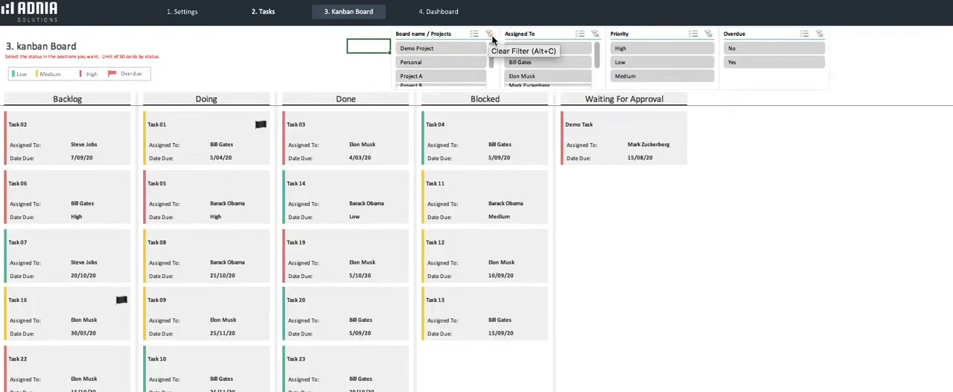
click(774, 62)
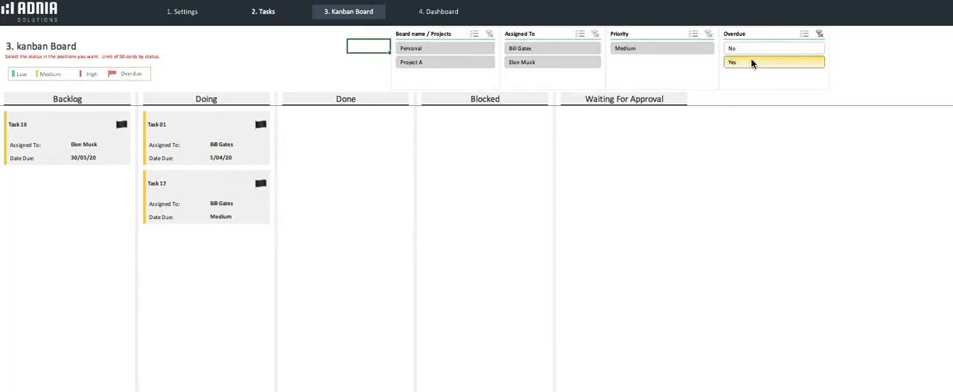
click(774, 47)
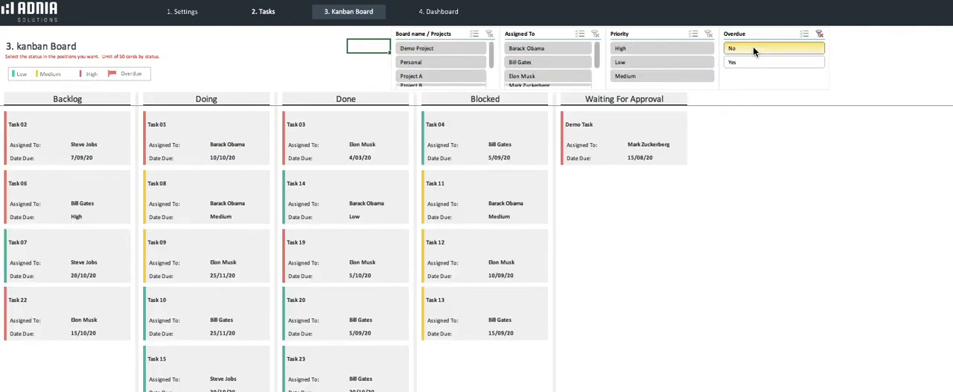
mouse_move(731, 54)
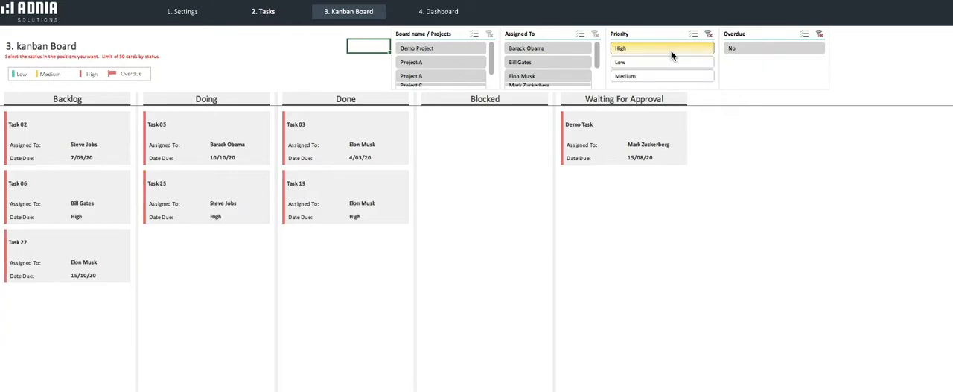
mouse_move(616, 33)
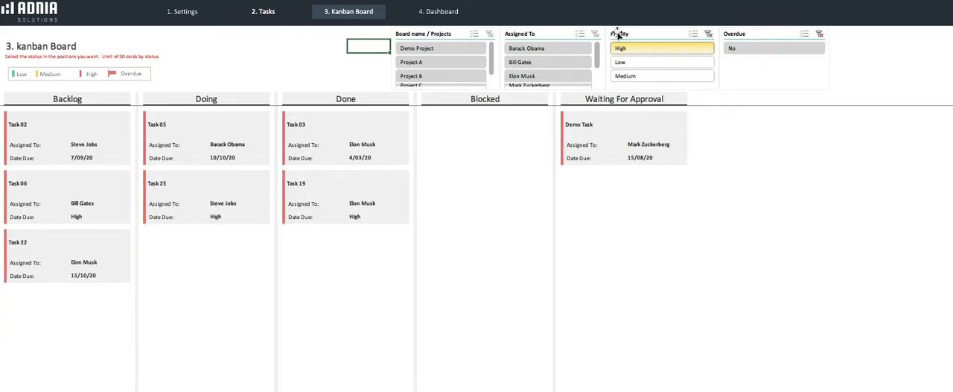
Switch to the Dashboard sheet with its card totals and charts.
click(437, 12)
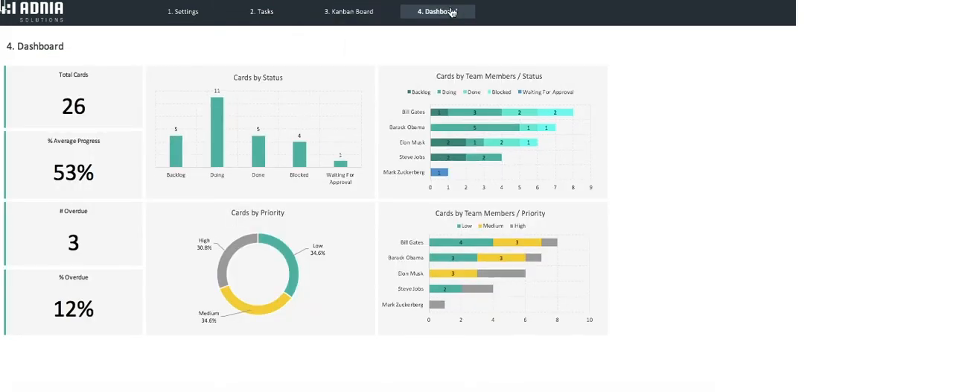
mouse_move(449, 12)
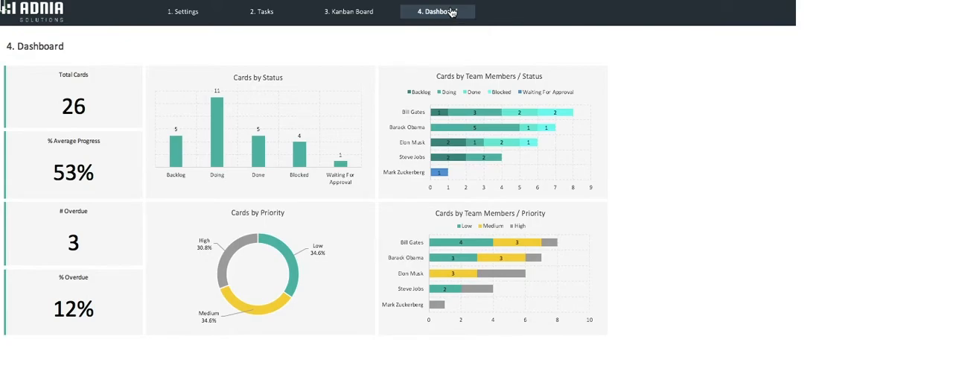
mouse_move(450, 12)
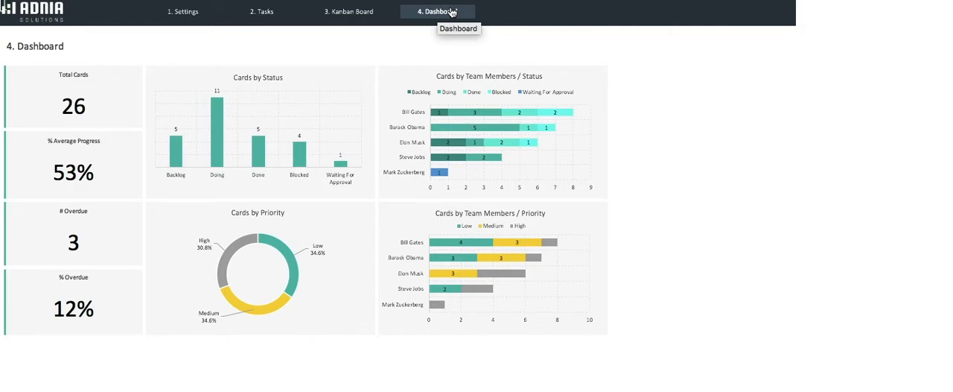
mouse_move(309, 45)
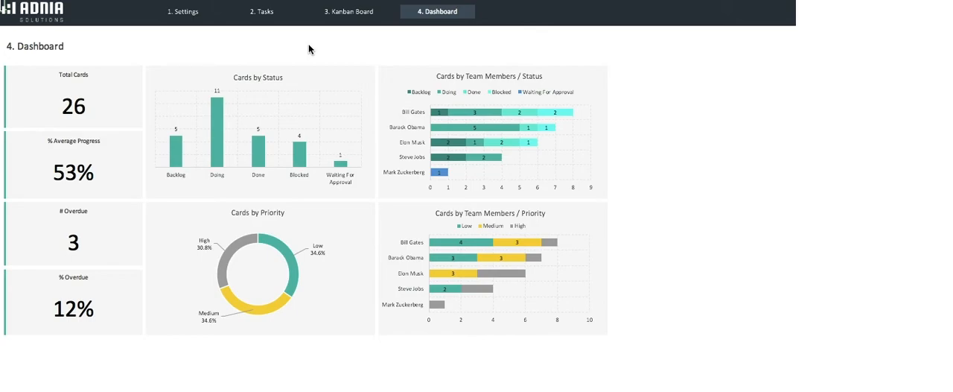
mouse_move(327, 57)
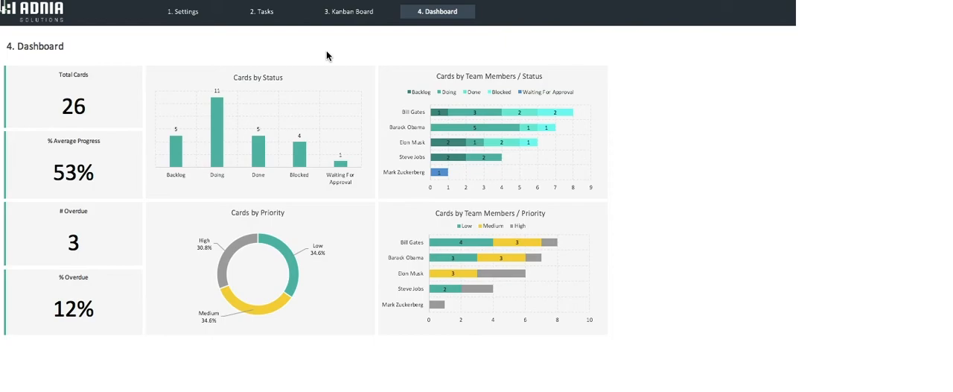
mouse_move(372, 181)
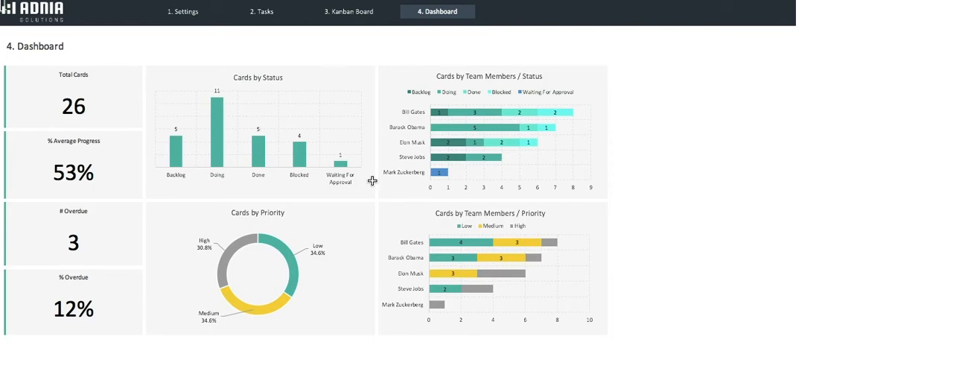
mouse_move(360, 193)
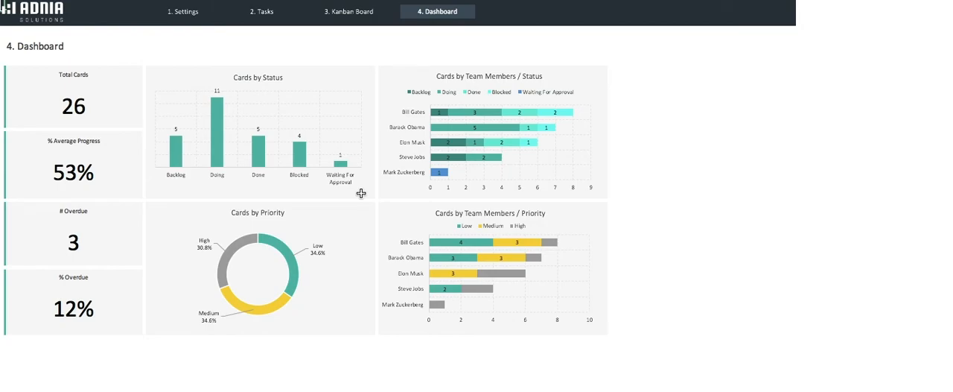
mouse_move(361, 224)
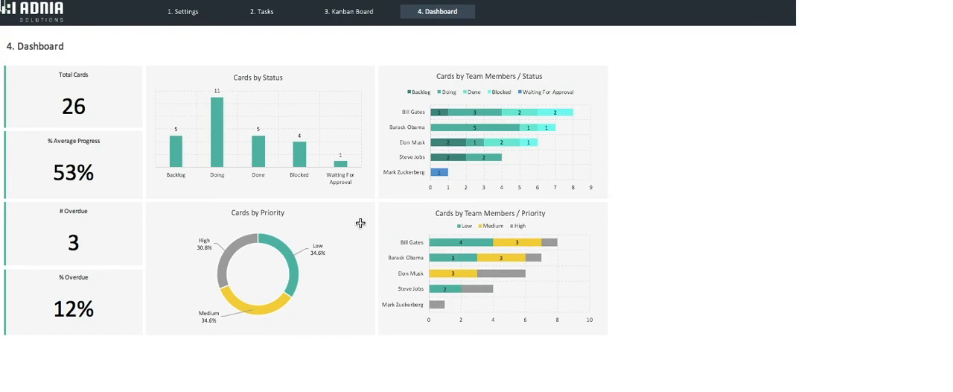
mouse_move(341, 268)
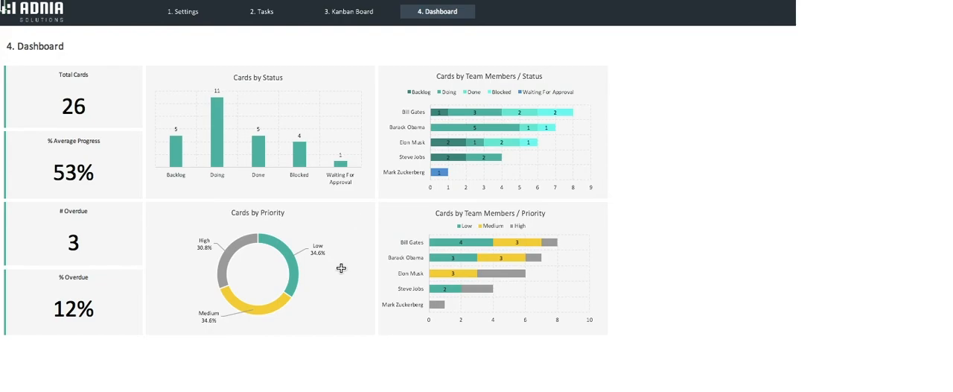
mouse_move(521, 142)
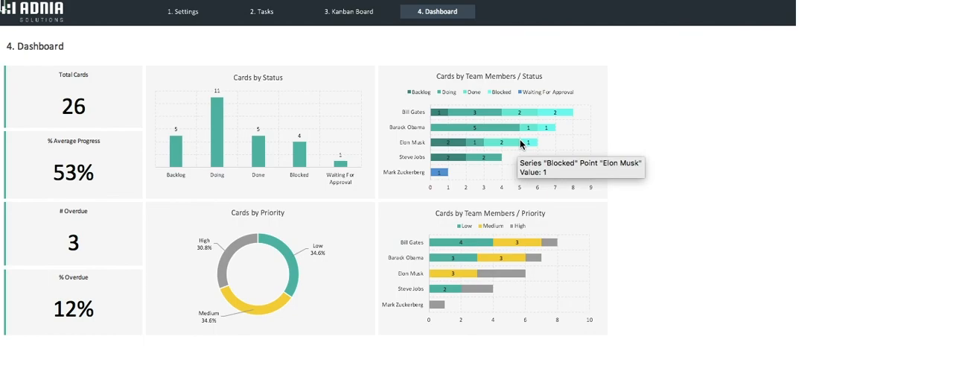
mouse_move(521, 144)
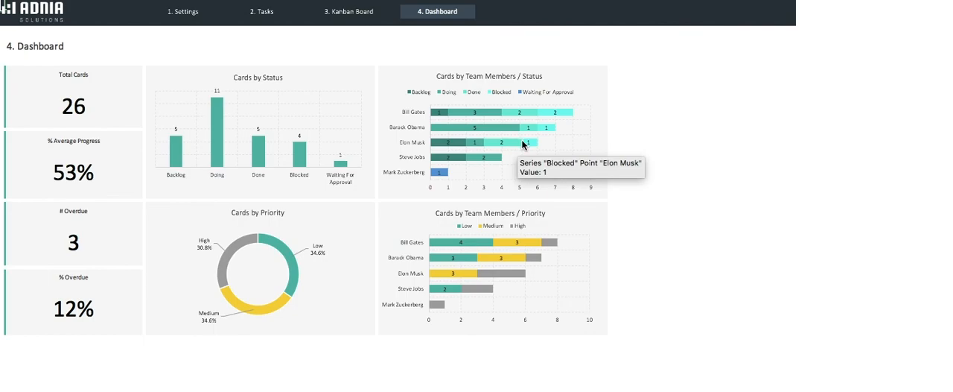
mouse_move(529, 311)
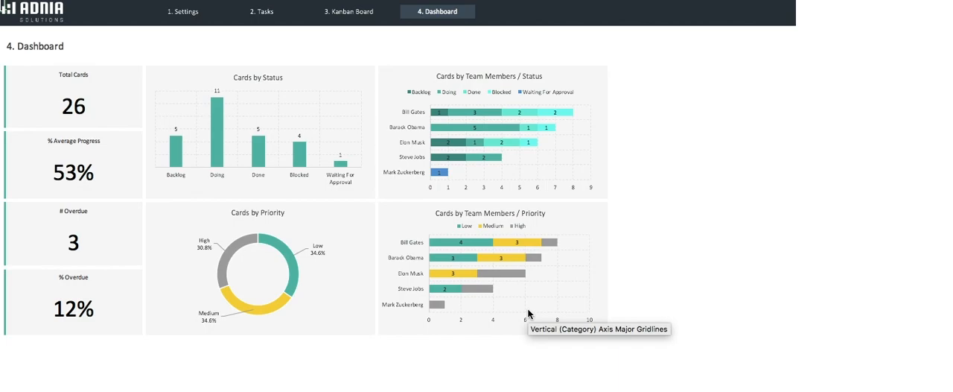